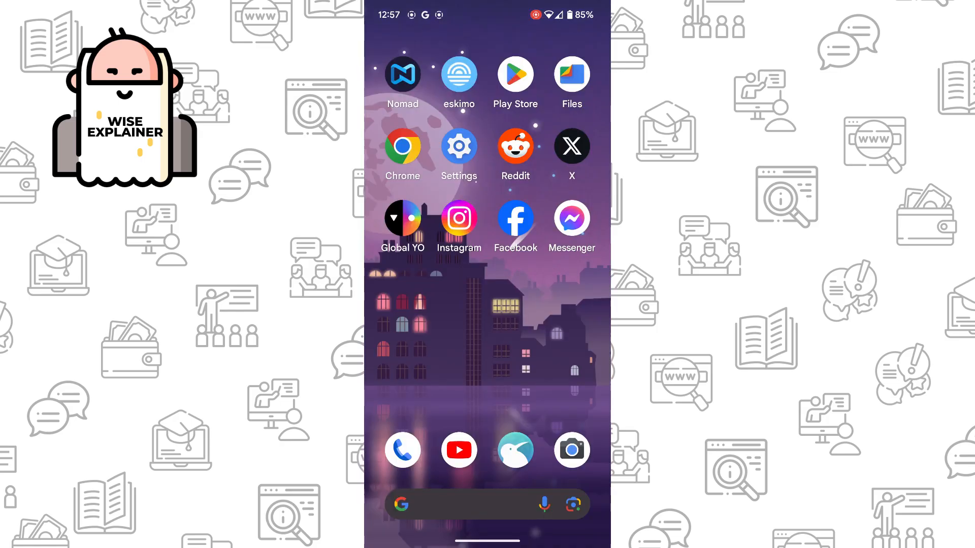
Step: Open Messenger's Play Store listing from the search results to check for updates
click(571, 220)
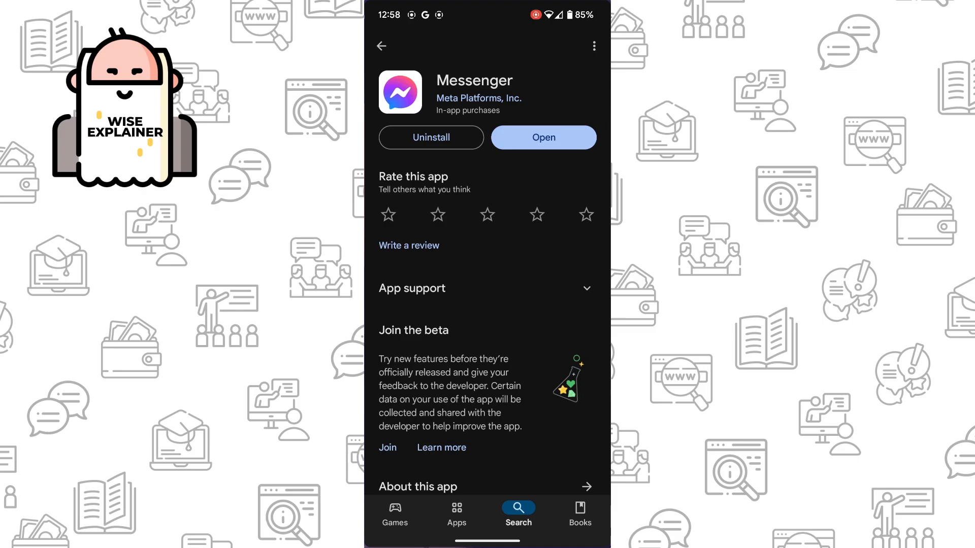
click(380, 46)
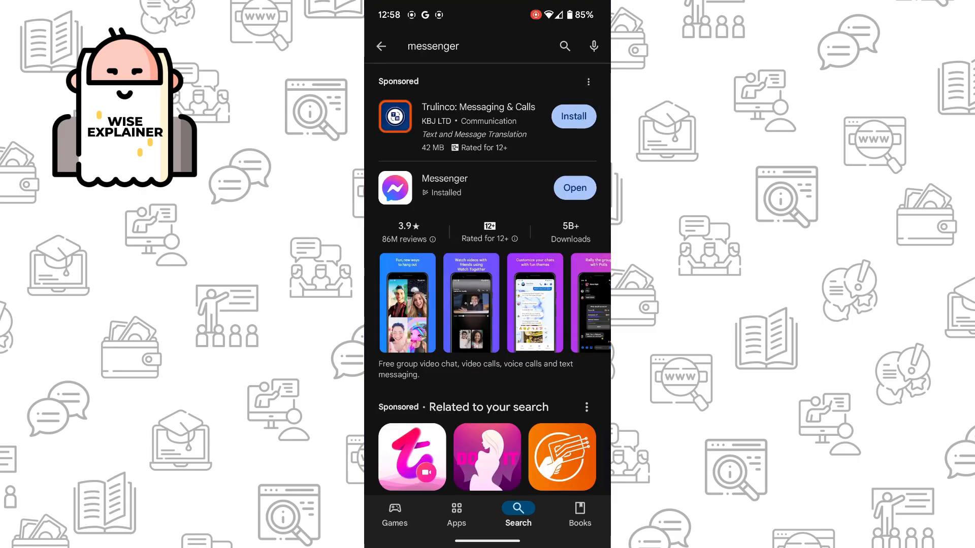
click(444, 188)
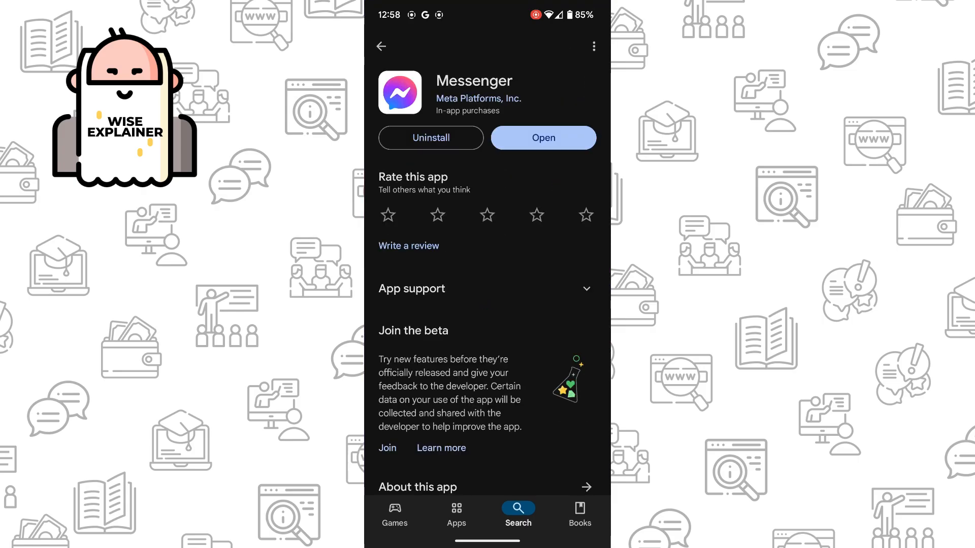
scroll(up, 3)
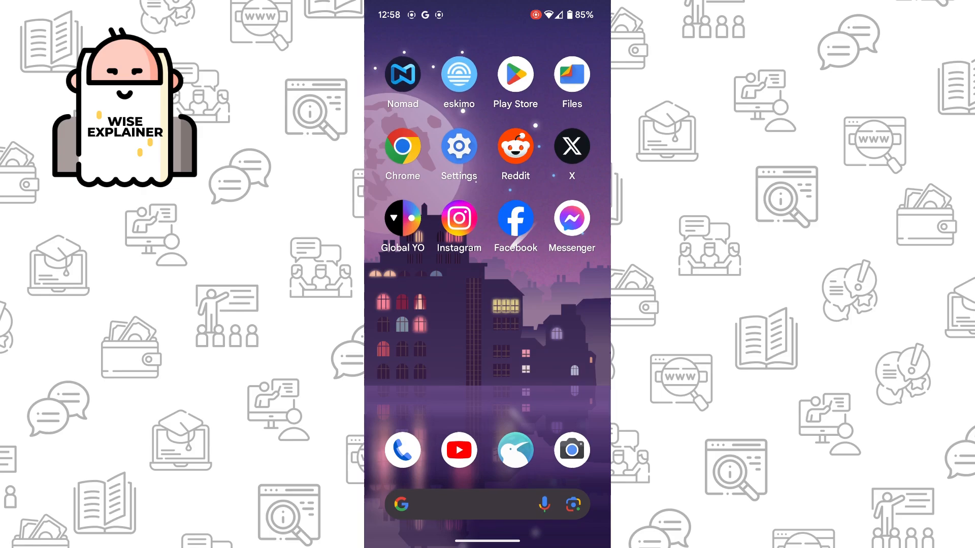
Step: View Messenger's storage and cache in Settings (338 MB total, 1.24 MB cache), then return to Apps
click(459, 150)
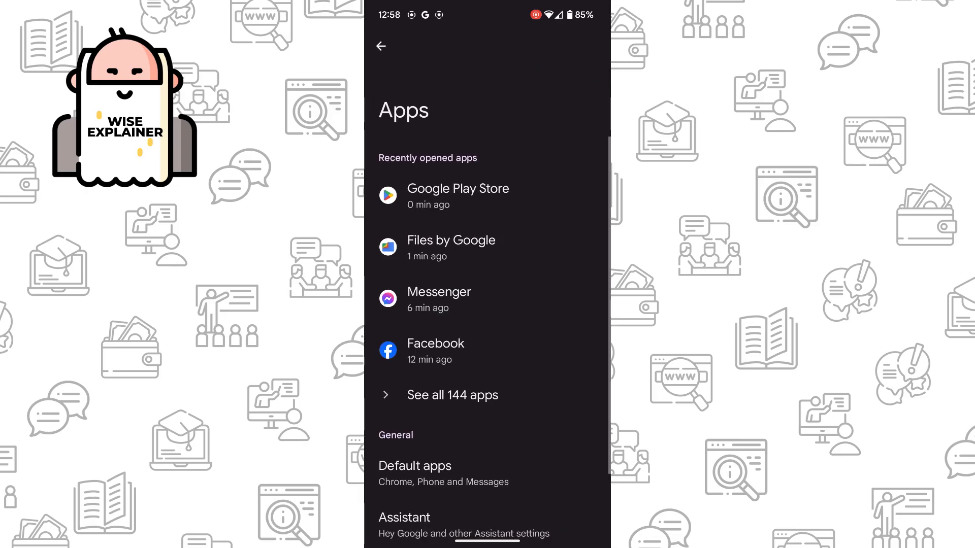
click(438, 299)
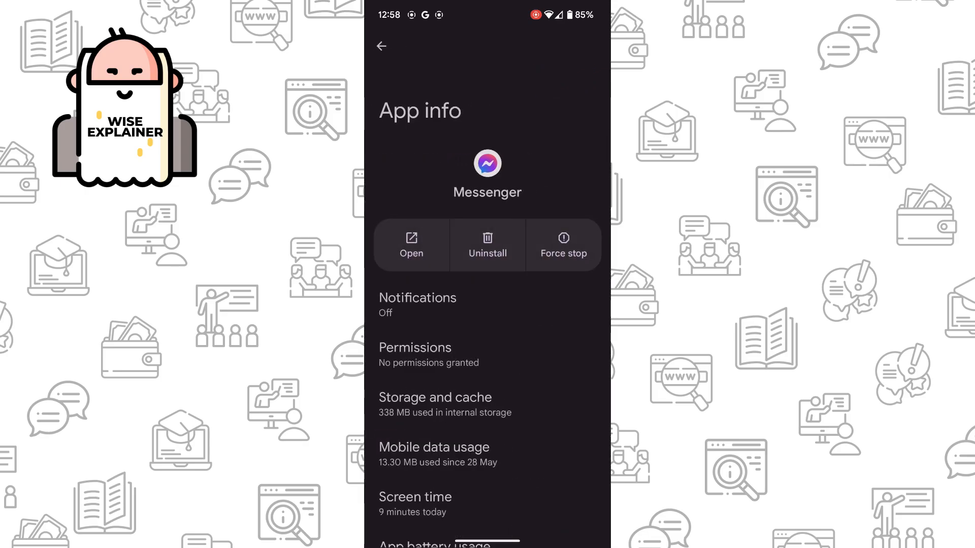
click(444, 404)
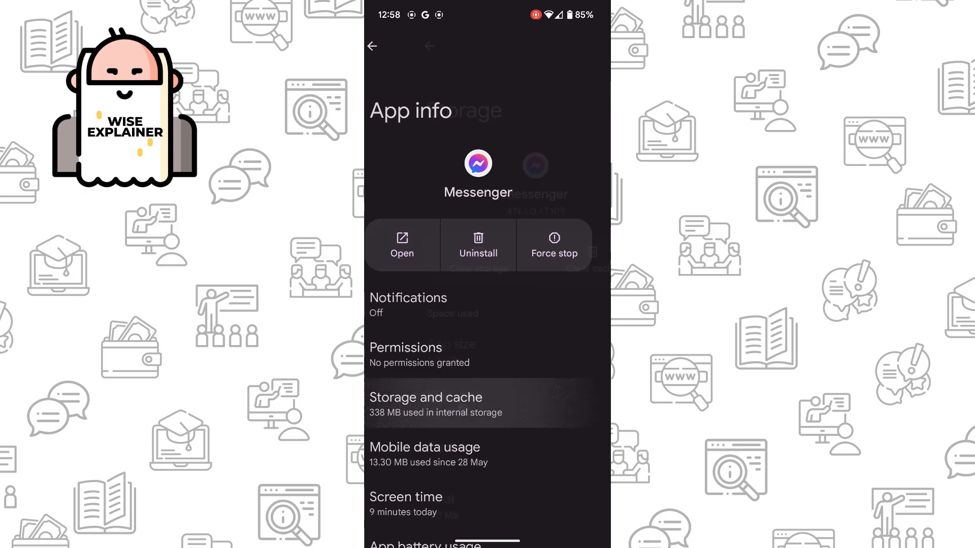
click(425, 403)
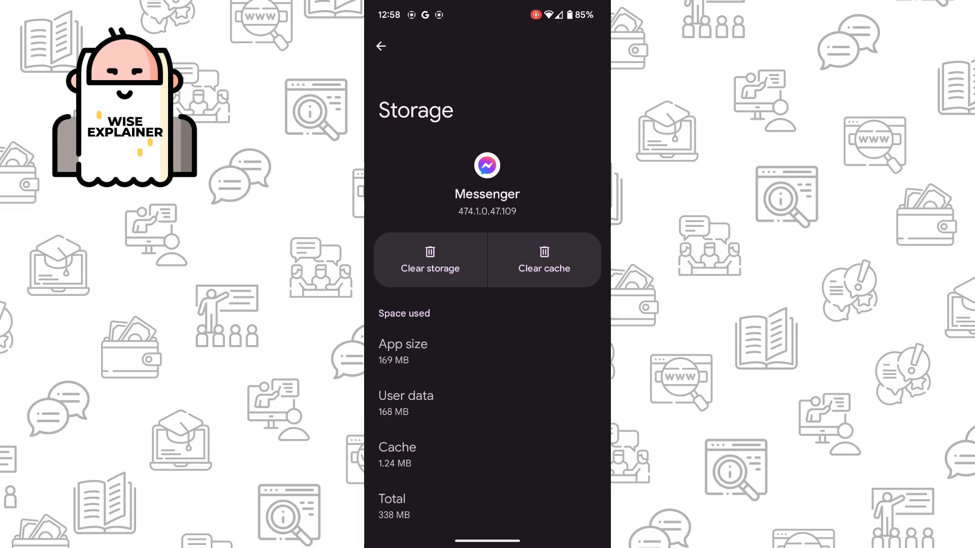
click(380, 46)
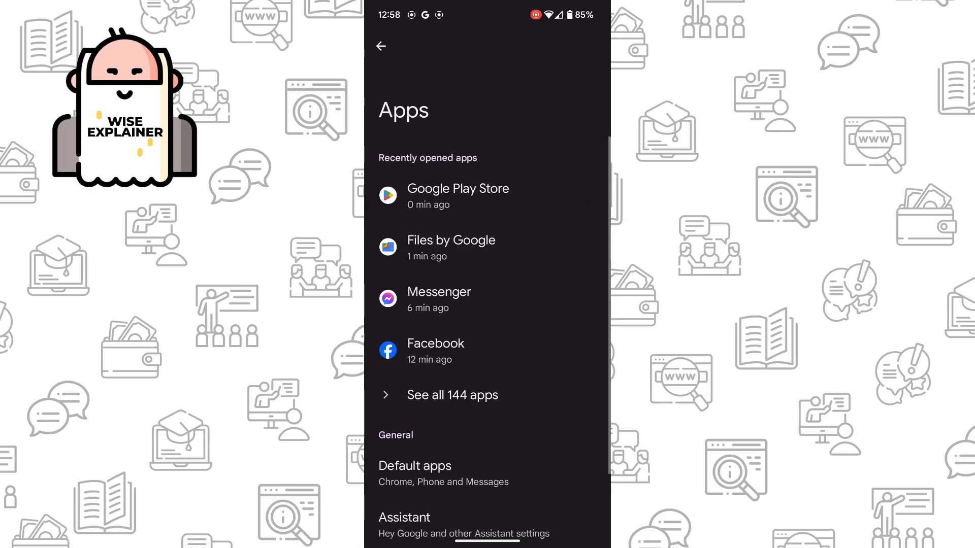